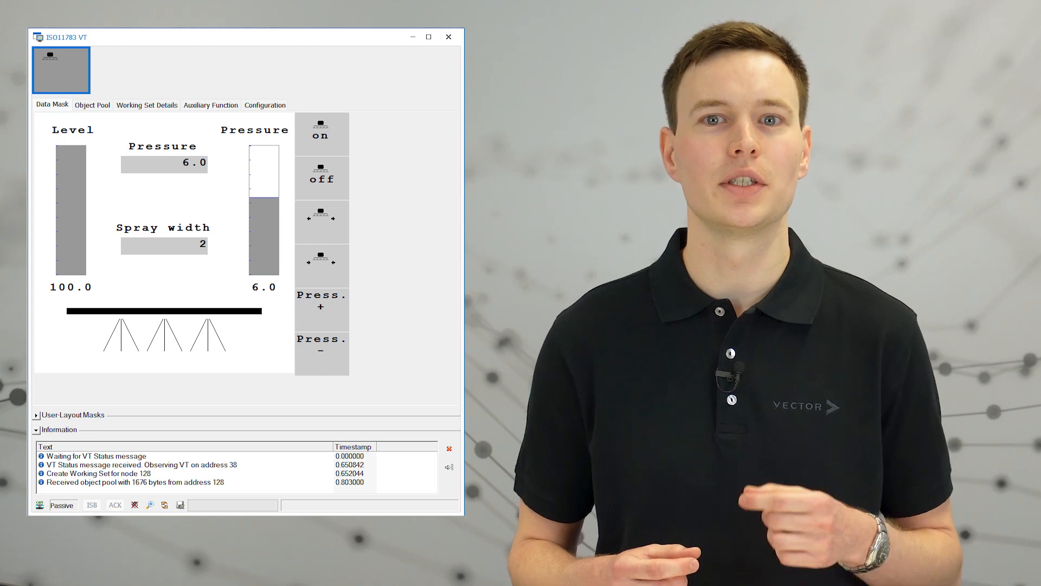
# Dismiss the intro VT preview to show the VT_Passive_HowTo configuration's Trace and VT windows
pyautogui.click(322, 345)
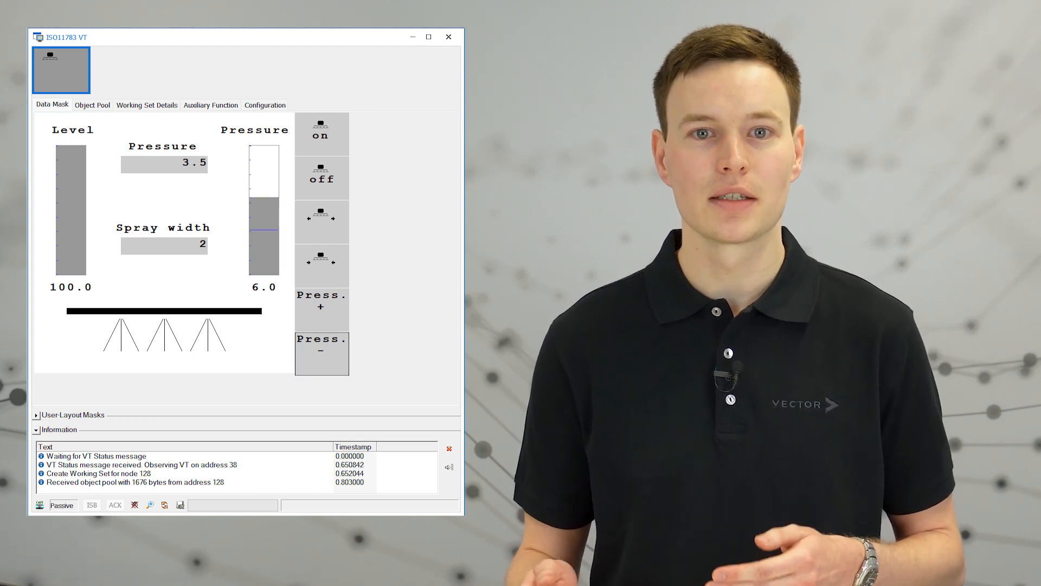
pyautogui.click(322, 354)
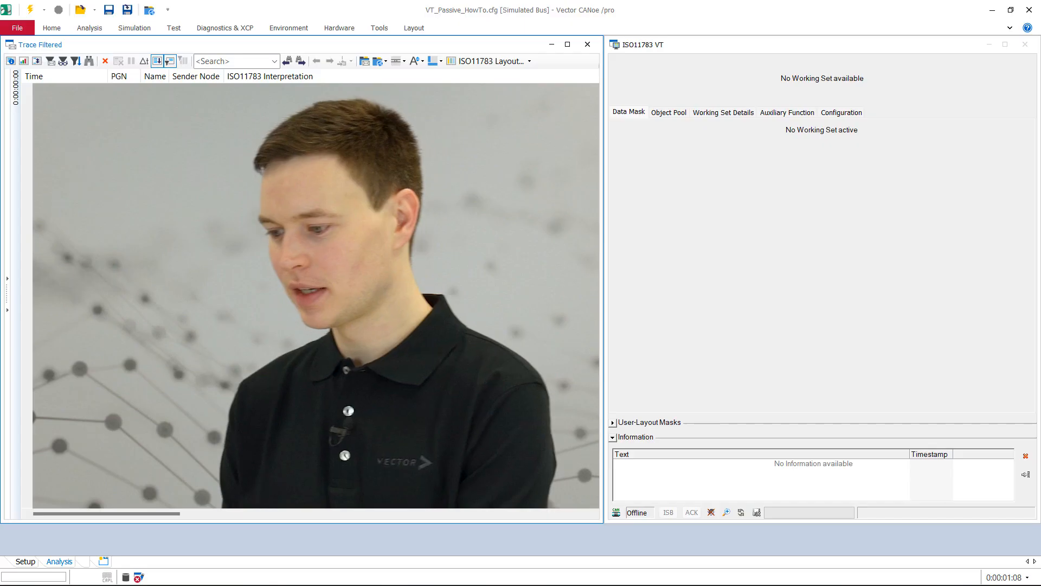
# Tick Enable passive mode under the Virtual Terminal properties in the VT configuration
pyautogui.click(841, 112)
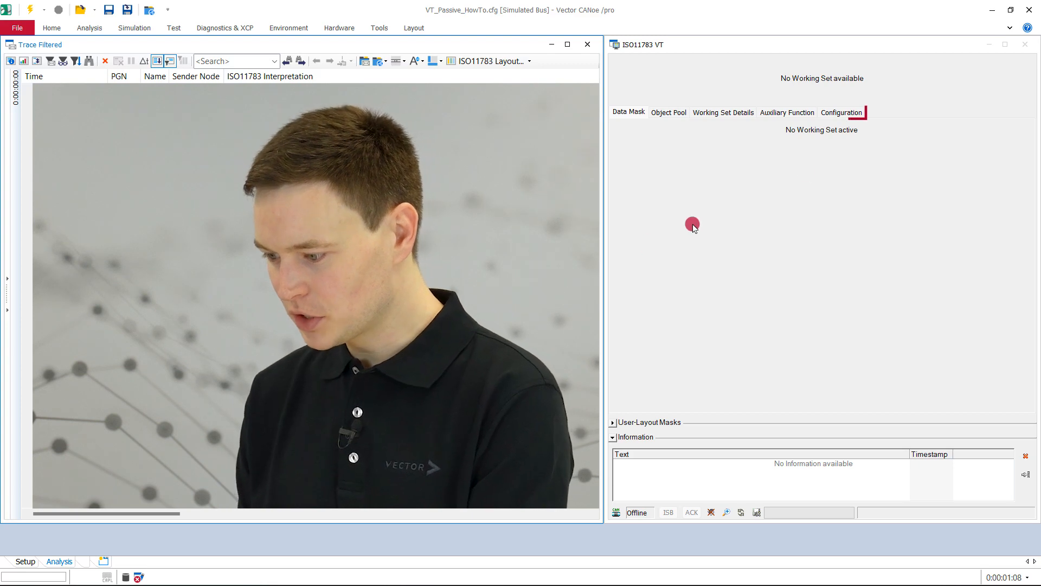
pyautogui.click(841, 112)
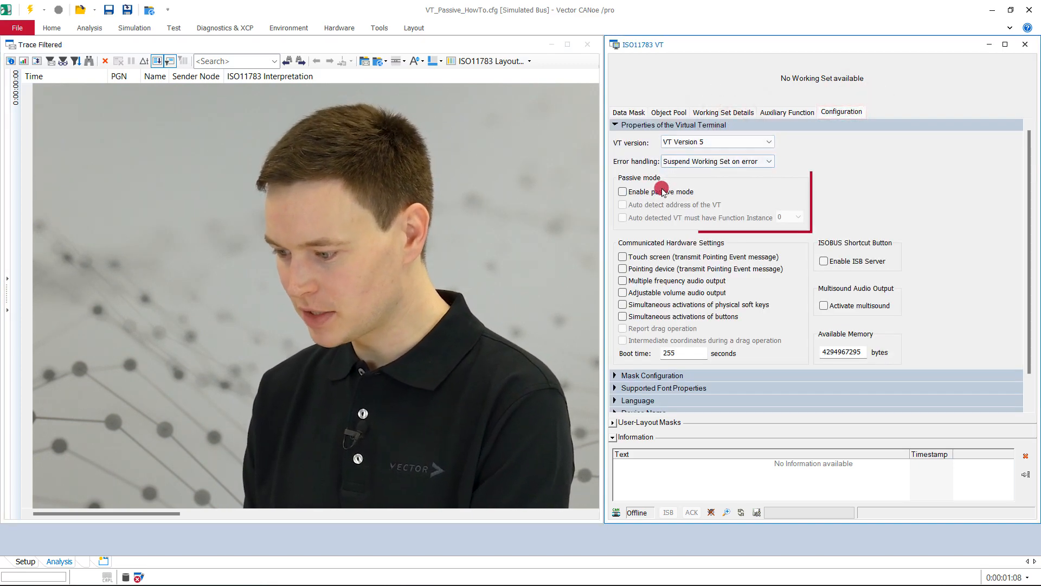
pyautogui.click(623, 192)
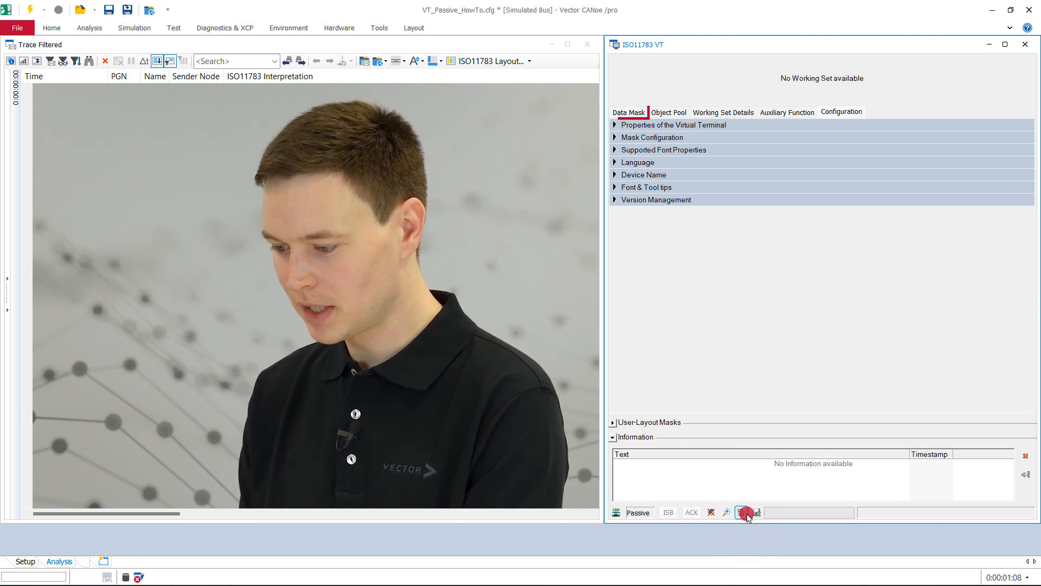
# Replay the recorded log and view the sprayer's Level, Pressure and Spray width data mask
pyautogui.click(629, 112)
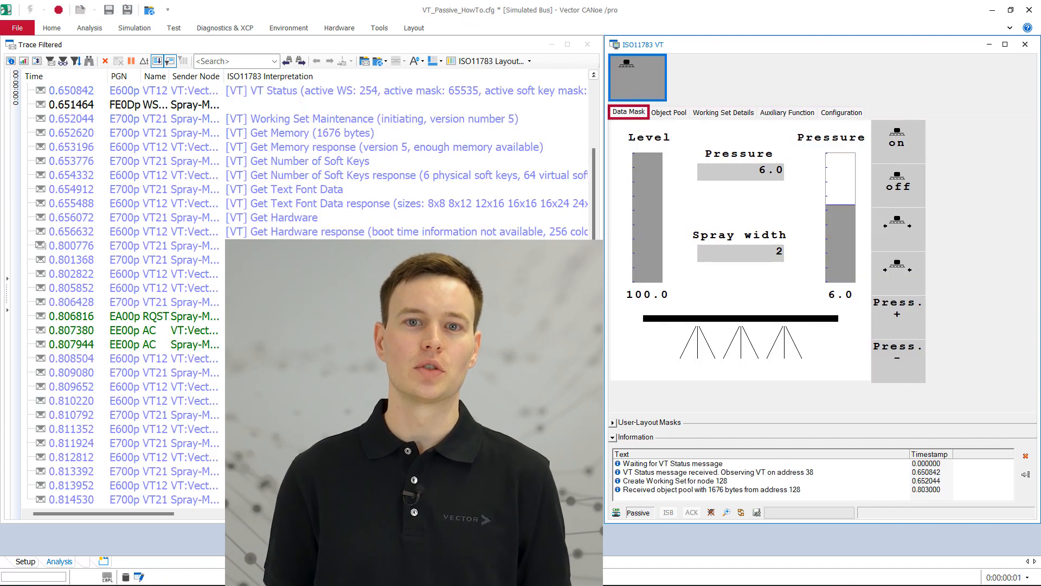
pyautogui.scroll(-3)
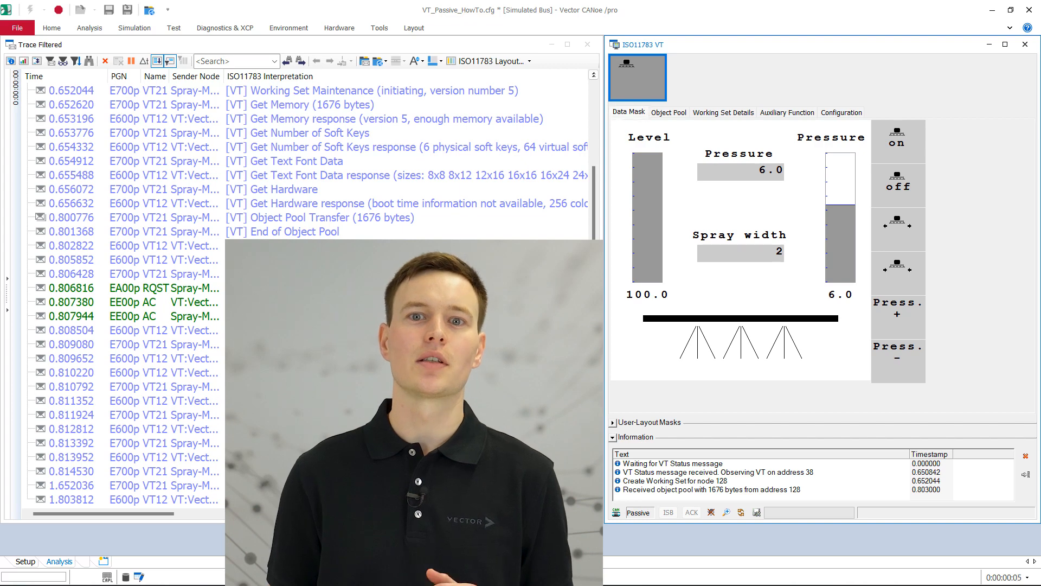
pyautogui.click(898, 352)
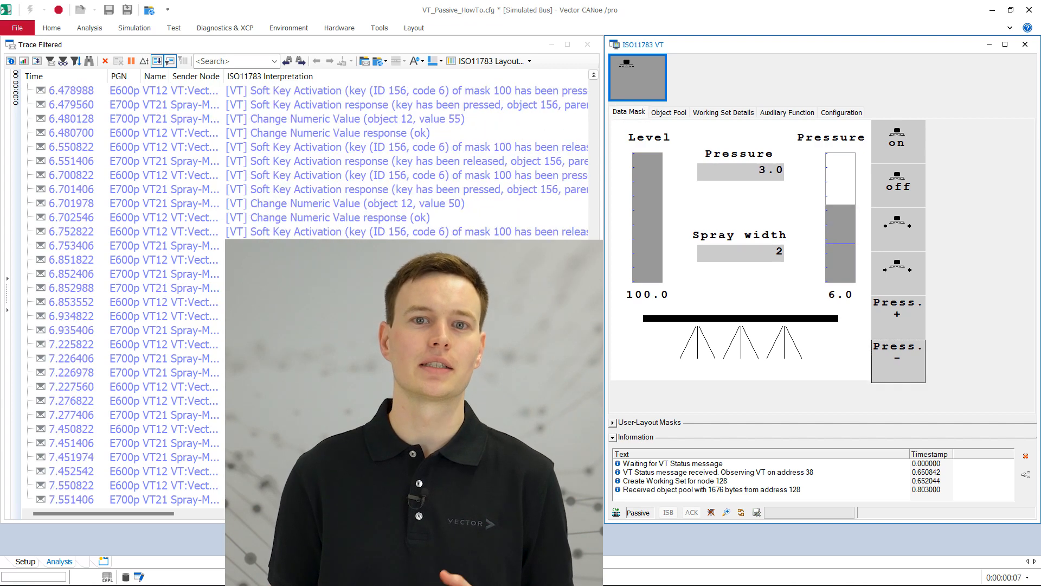
pyautogui.click(898, 360)
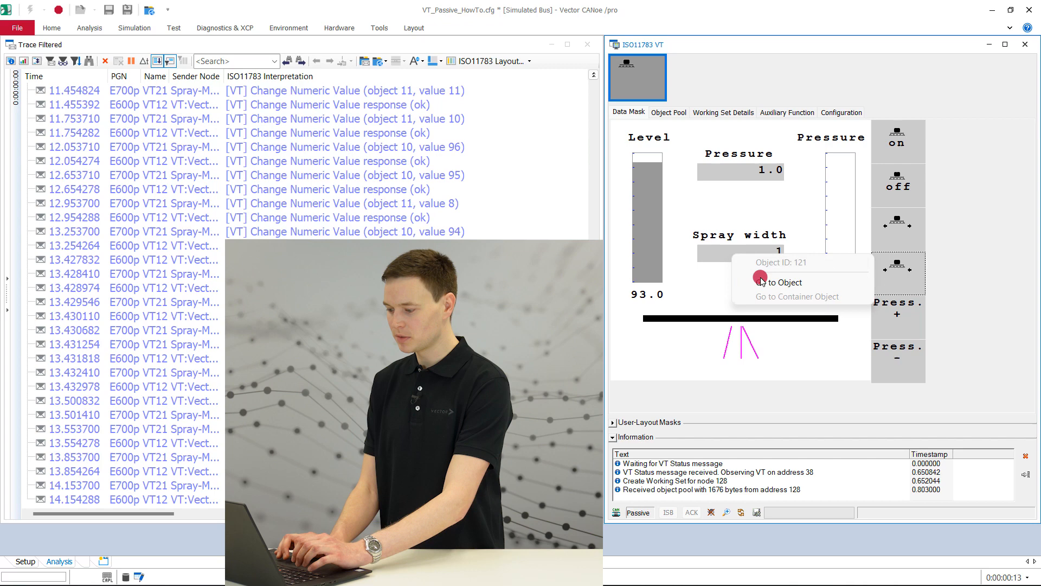
# Go to the Spray width field's object, then view working set details (address 128, VT version 5)
pyautogui.click(761, 282)
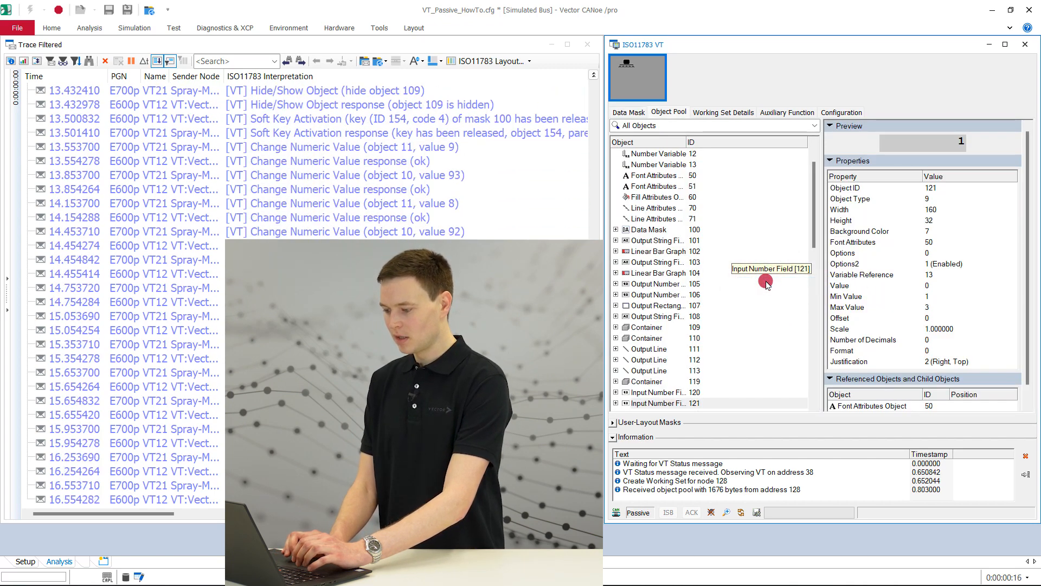
pyautogui.click(723, 112)
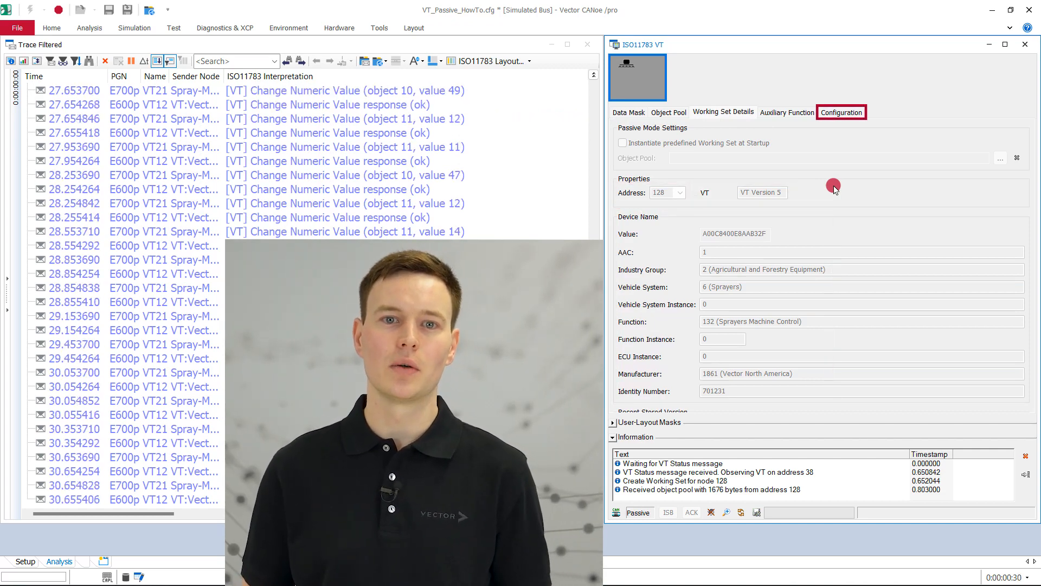
# Check Language settings and Virtual Terminal properties showing passive mode and automatic address detection
pyautogui.click(842, 113)
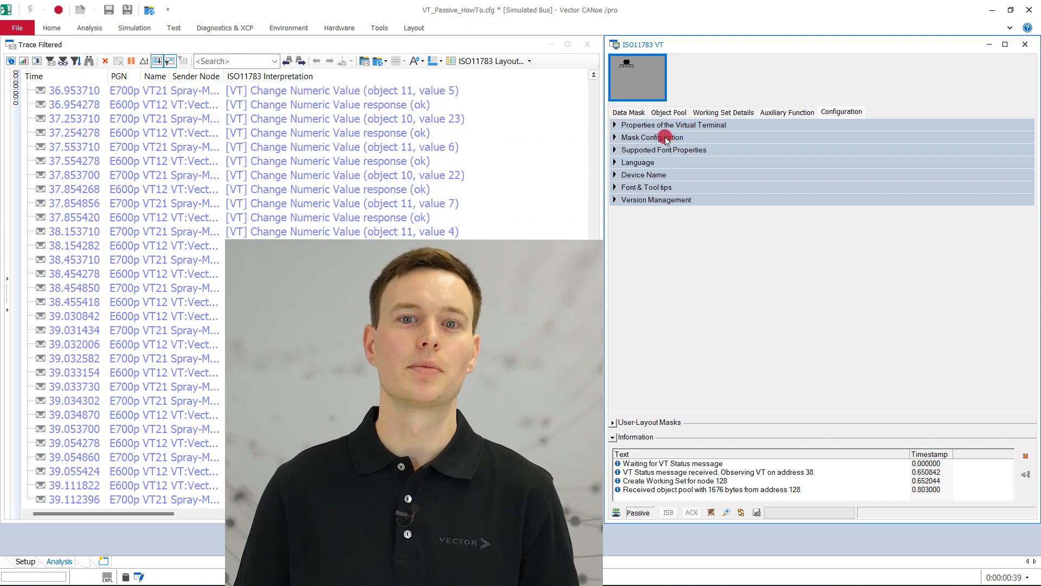
pyautogui.click(665, 137)
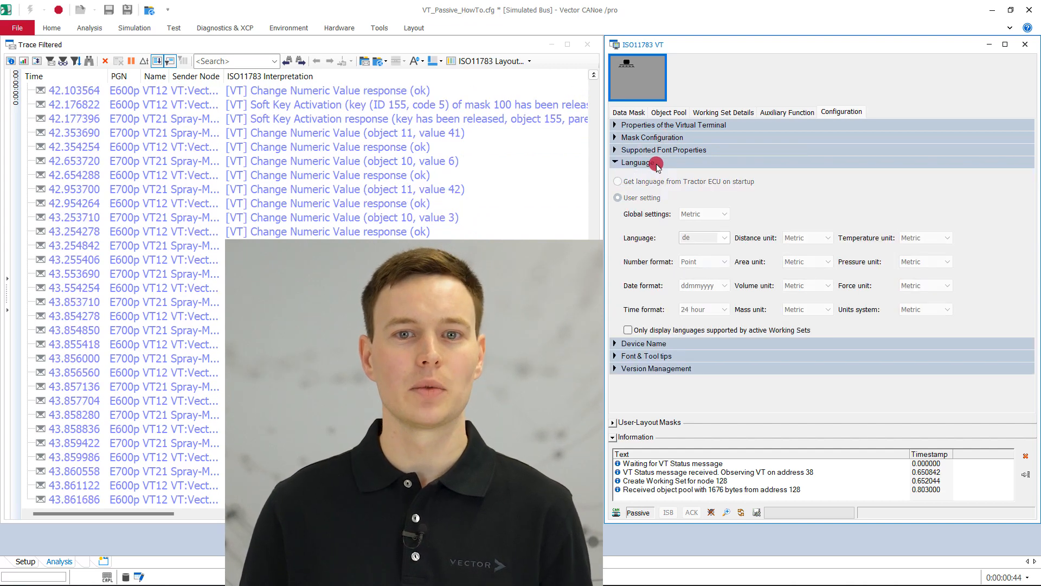
pyautogui.click(635, 163)
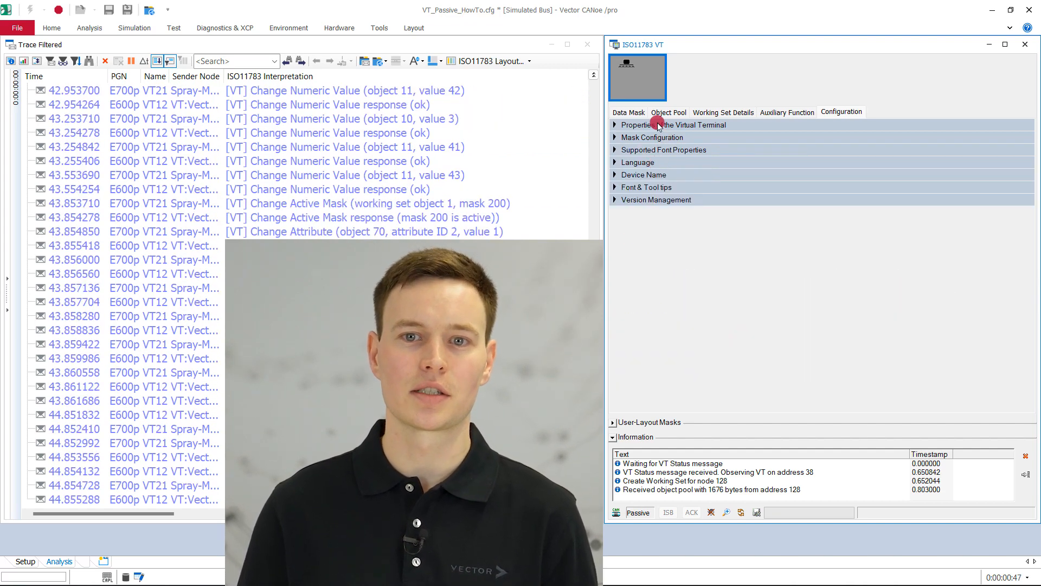
pyautogui.click(615, 125)
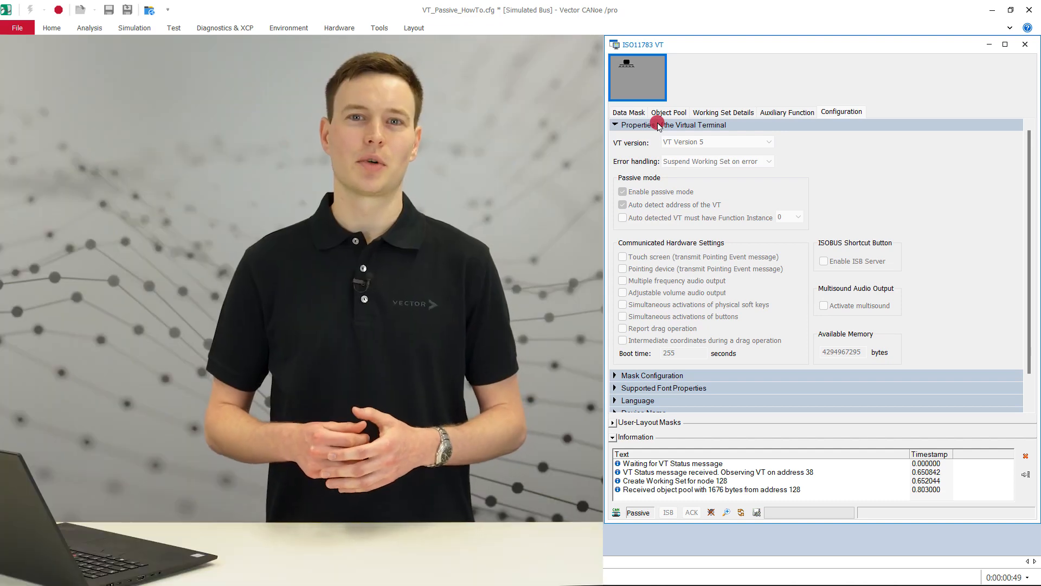
pyautogui.click(842, 112)
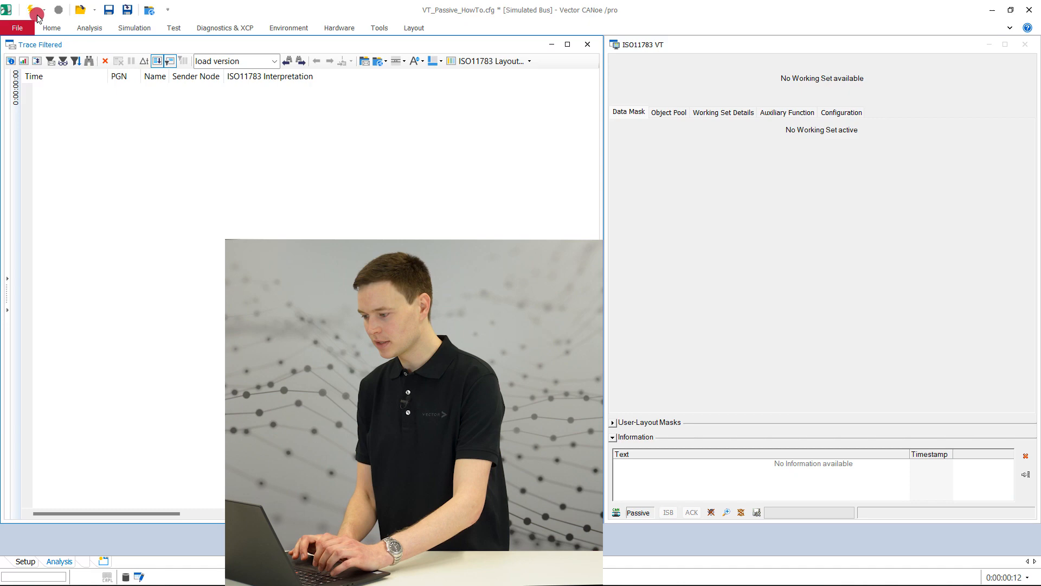
# Replay the three-working-set log and inspect the ABCDEF0123 Load Version error for address 128
pyautogui.click(37, 11)
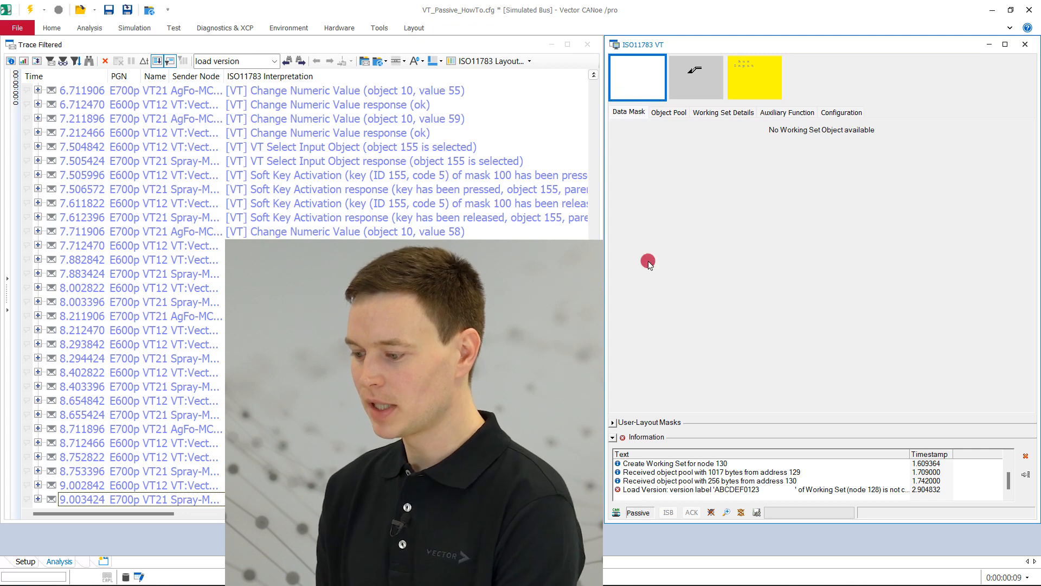
pyautogui.click(668, 489)
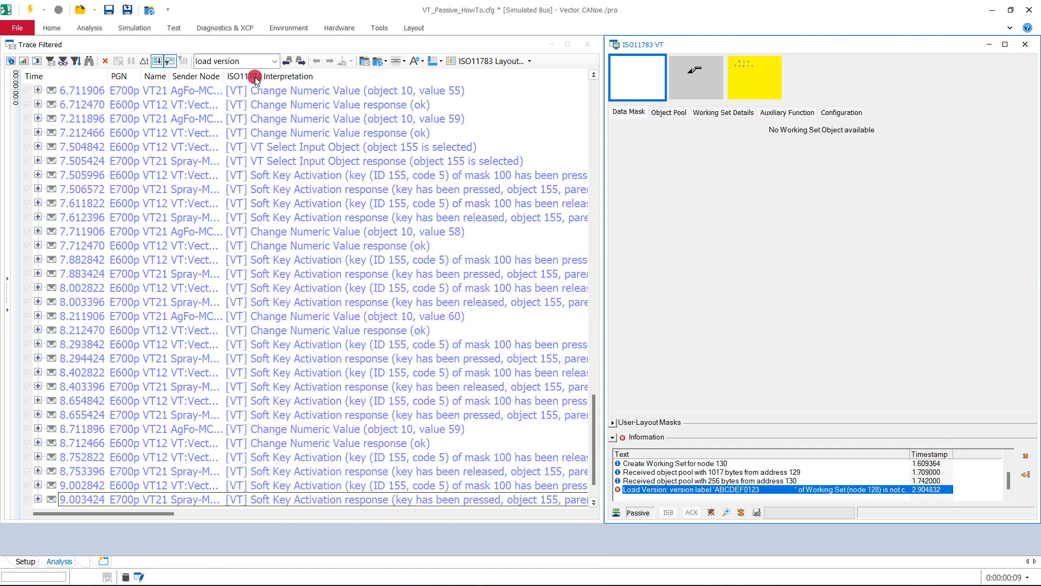
pyautogui.click(228, 61)
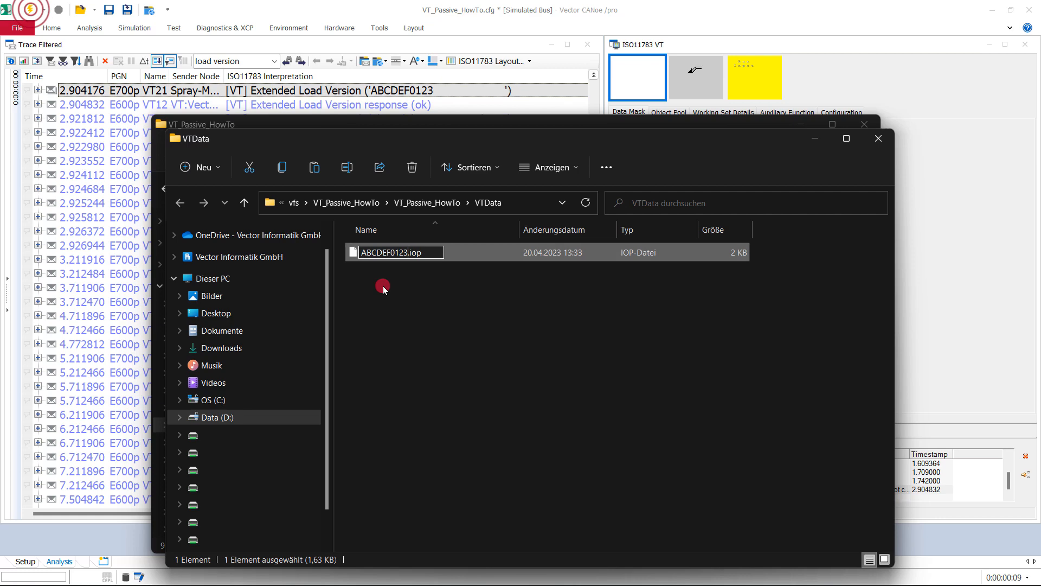
# Confirm the VTData pool file's new name ABCDEF0123.iop
pyautogui.click(878, 139)
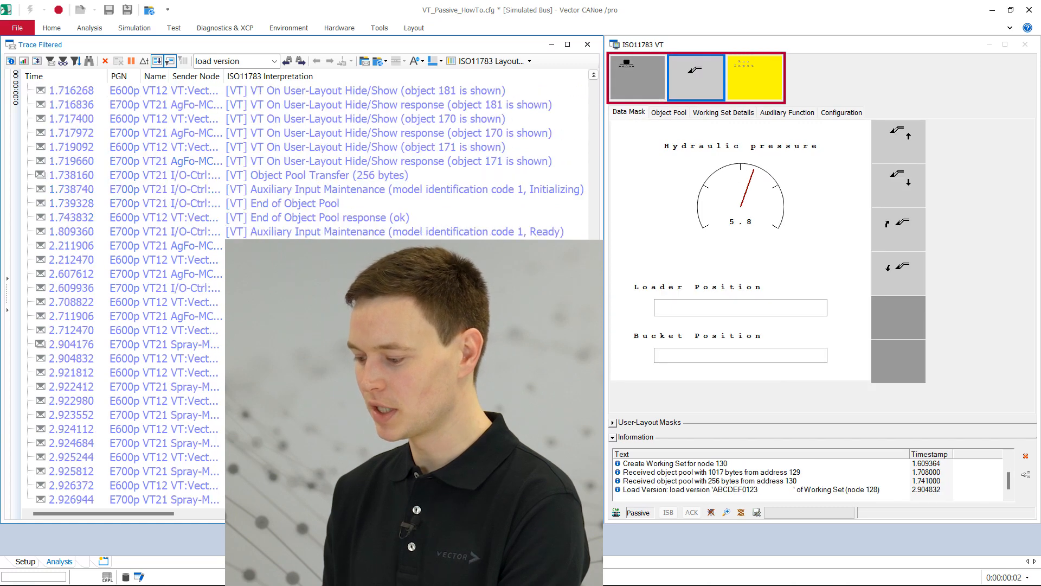
# Restart the measurement to replay the log with the renamed pool file
pyautogui.click(635, 78)
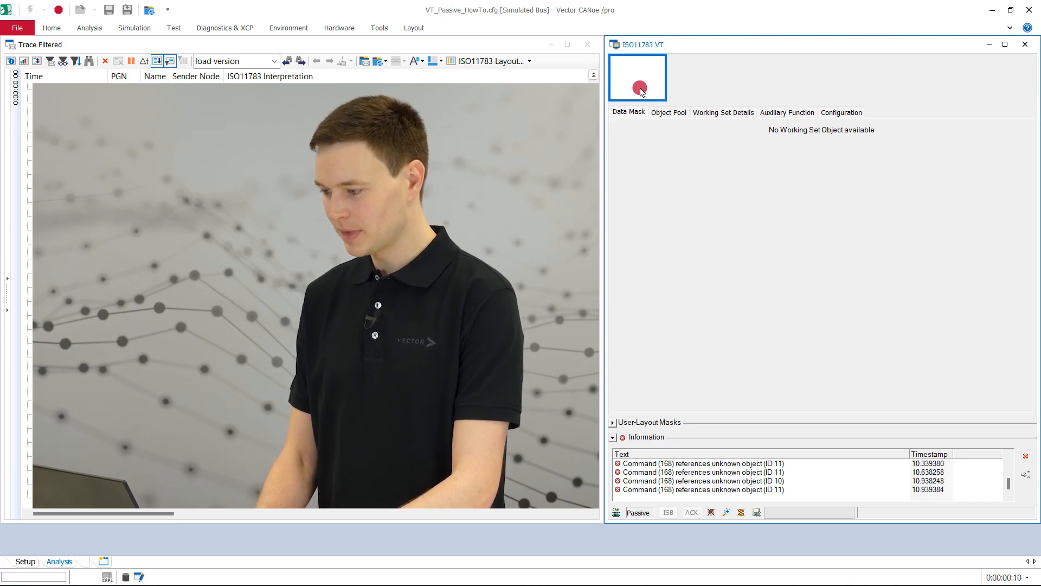
pyautogui.rightClick(638, 88)
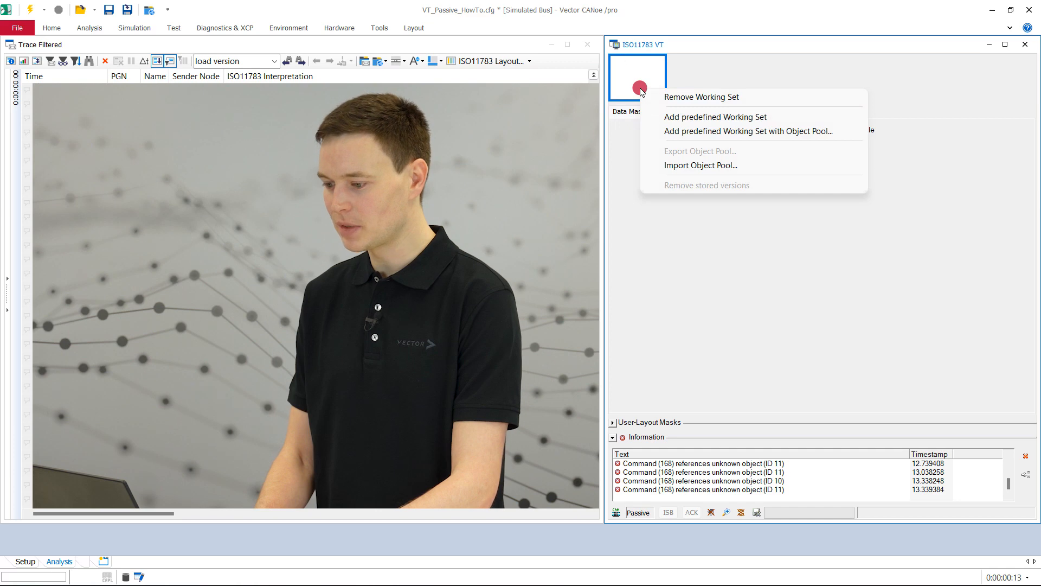
pyautogui.moveTo(716, 117)
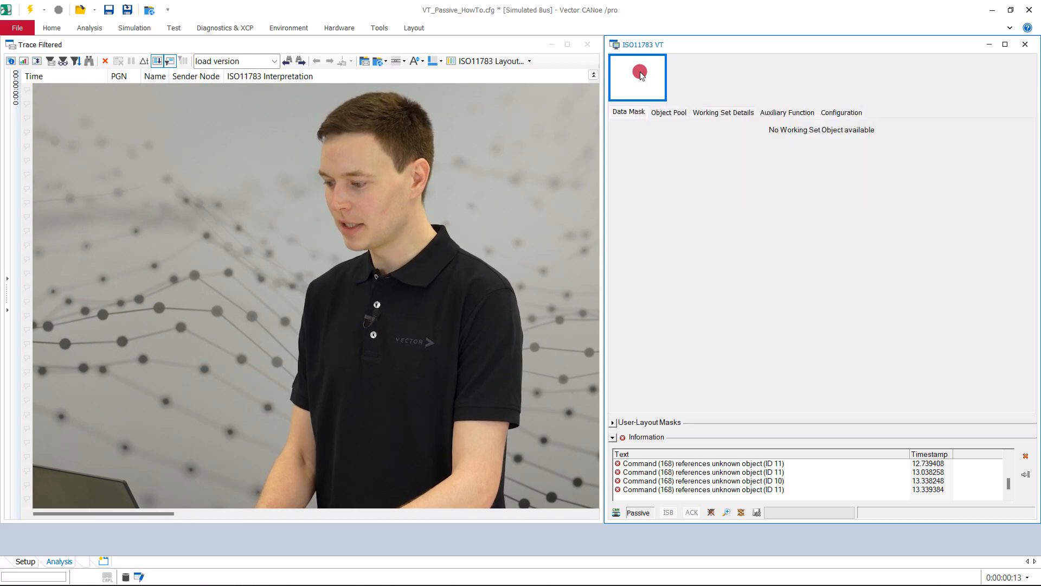
# Enable Instantiate predefined Working Set at Startup for address 128 in Working Set Details
pyautogui.click(724, 113)
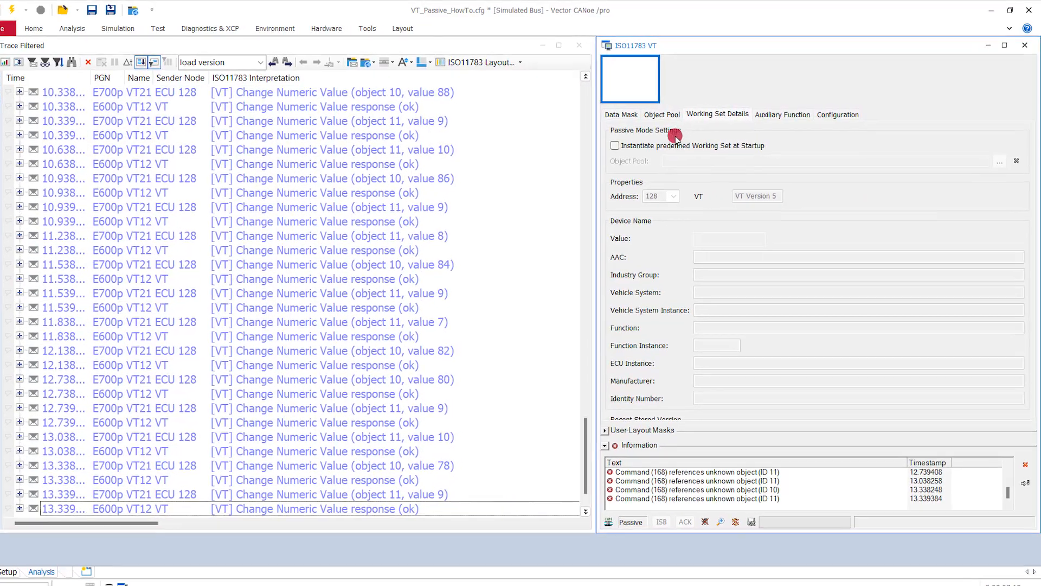
pyautogui.click(615, 145)
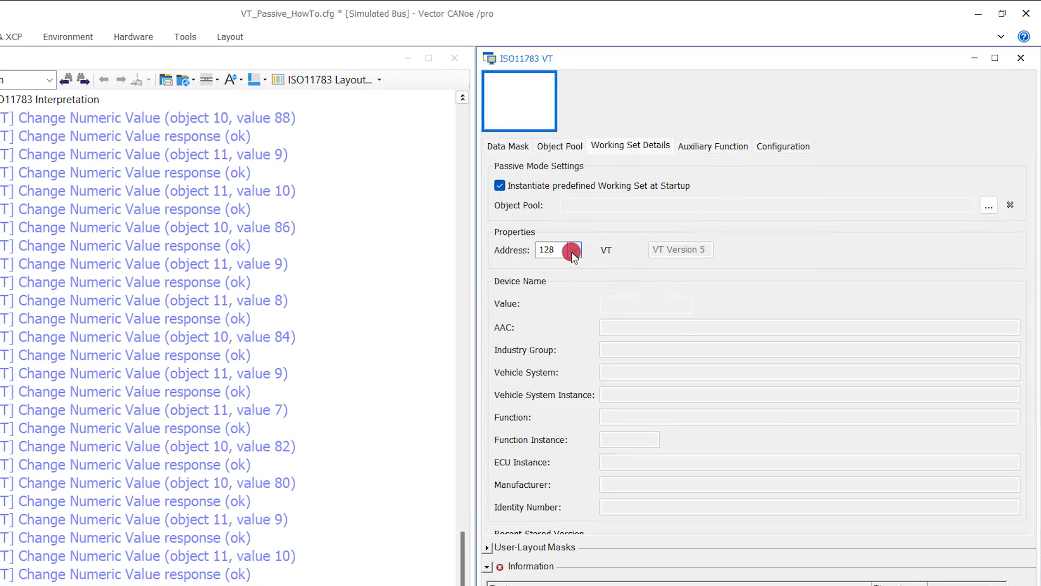
pyautogui.click(990, 205)
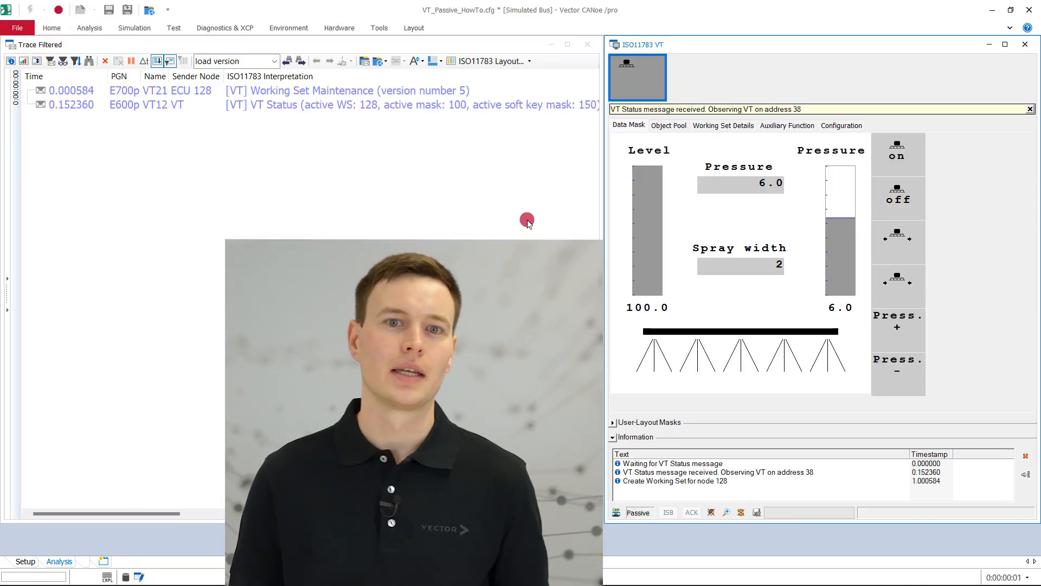
# Operate the predefined sprayer mask so pressure drops to 3.5 with soft key activations logged
pyautogui.click(898, 374)
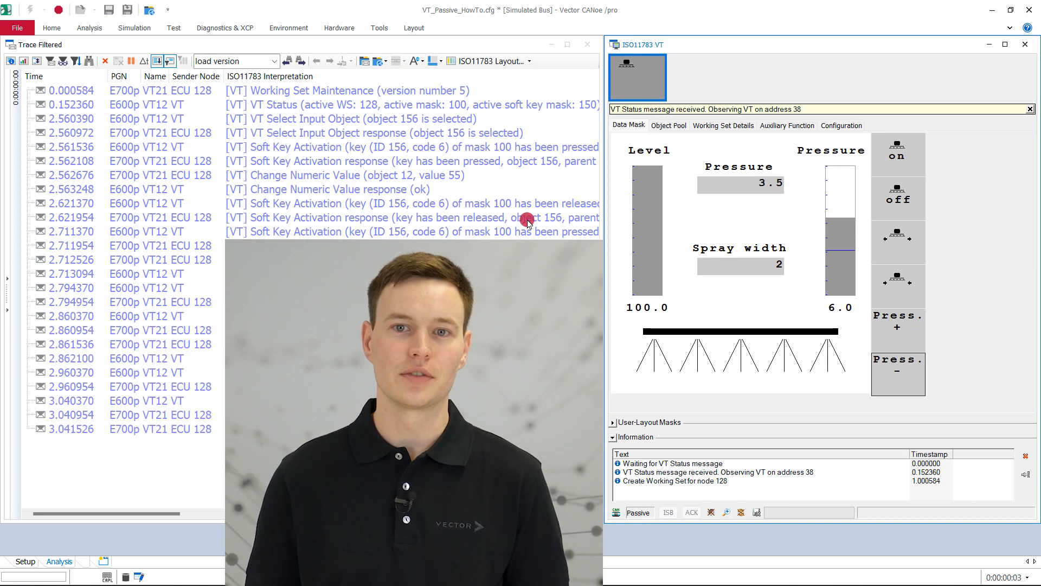